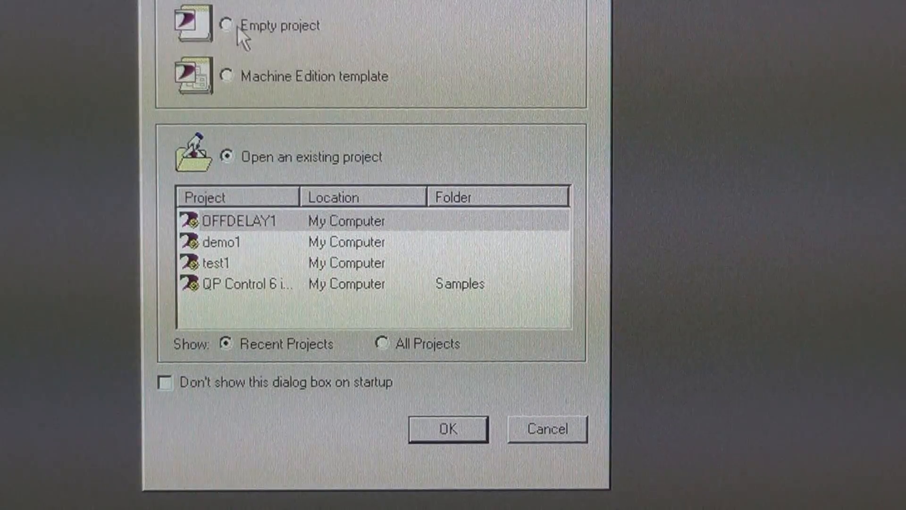
pyautogui.moveTo(256, 64)
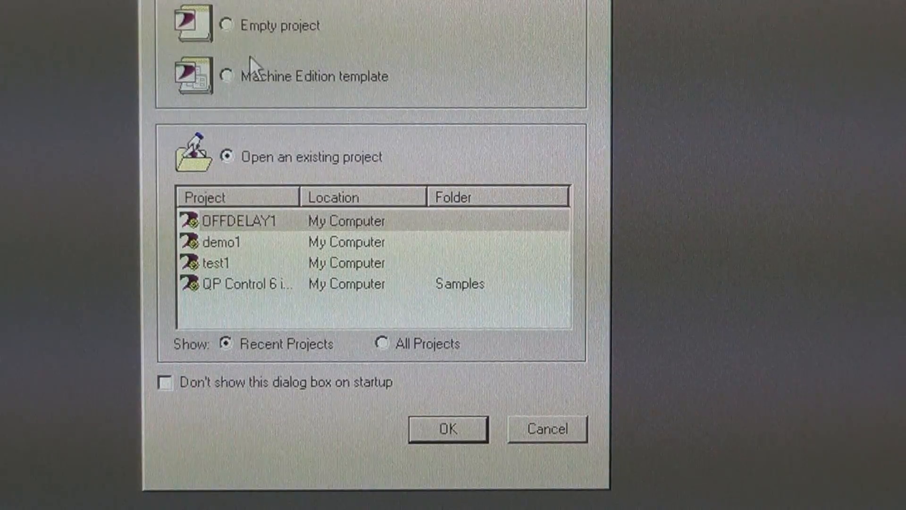
pyautogui.moveTo(342, 272)
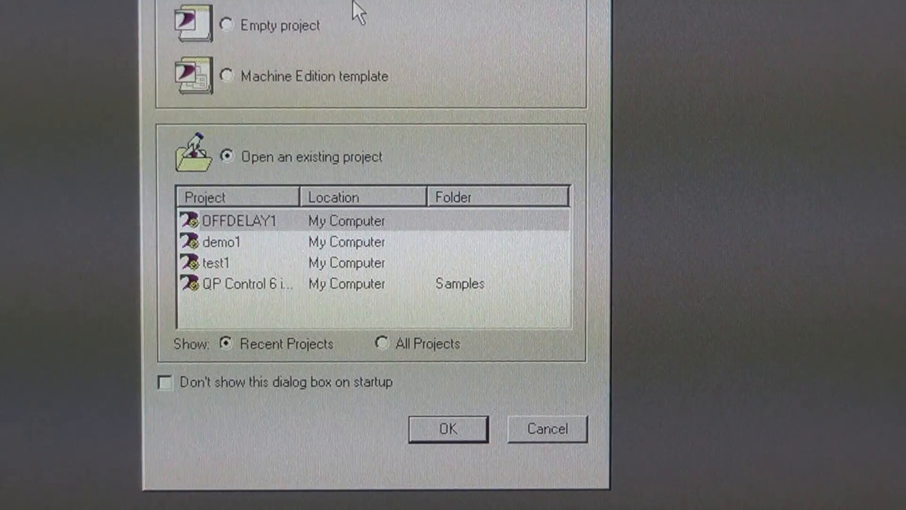
pyautogui.moveTo(547, 429)
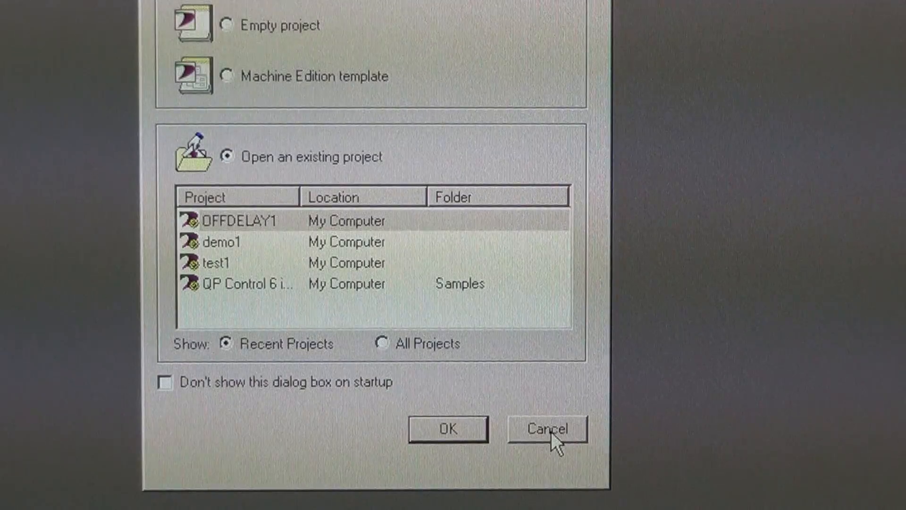
# Dismiss the startup project chooser without opening any project.
pyautogui.click(547, 429)
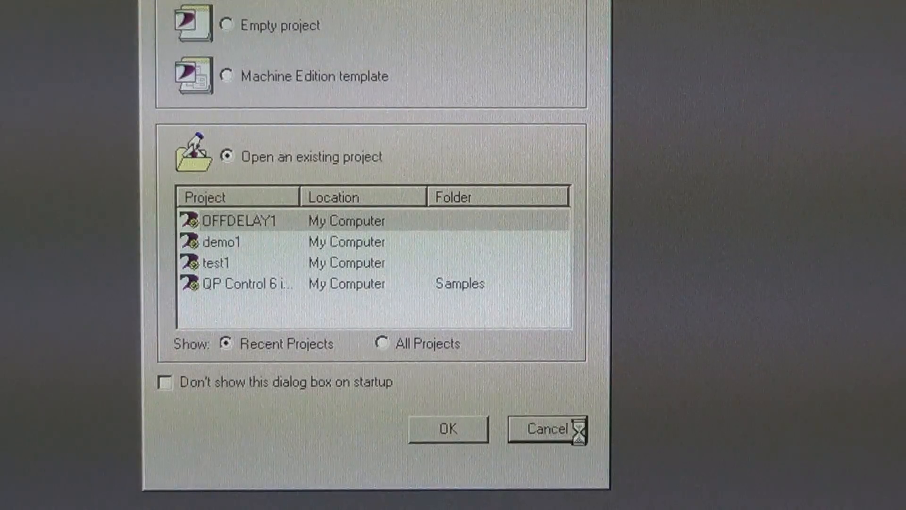
# Let the main workspace load with the projects tree and InfoViewer.
pyautogui.click(446, 429)
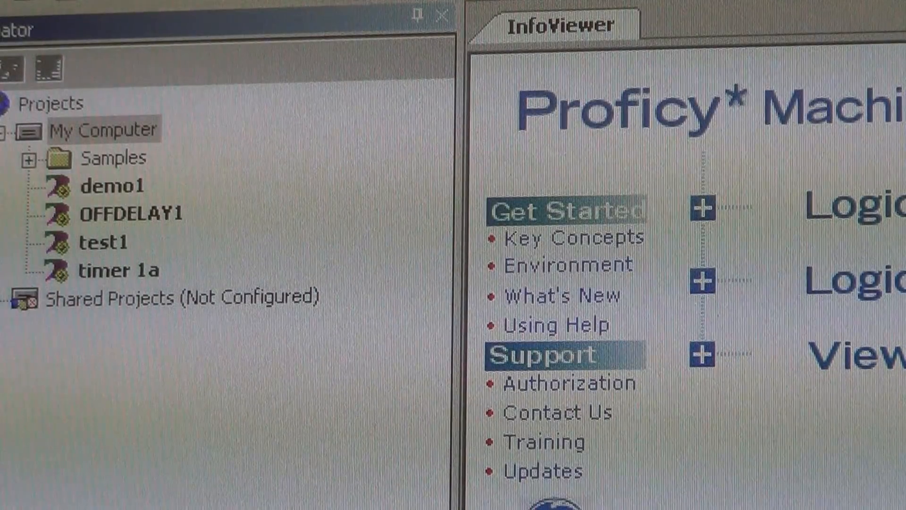
# Start a new project named 'Project1' with the VersaMax Nano/Micro PLC template on My Computer.
pyautogui.click(18, 11)
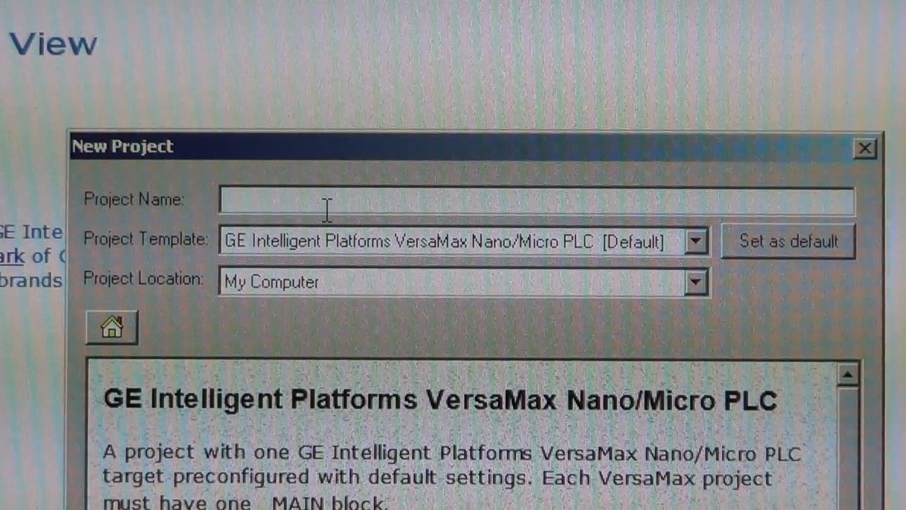
pyautogui.write('Proj')
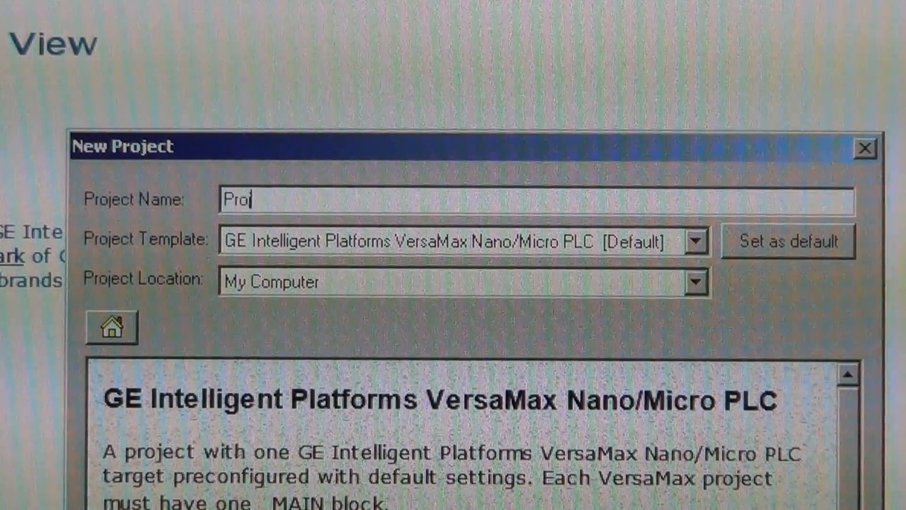
pyautogui.write('ject1')
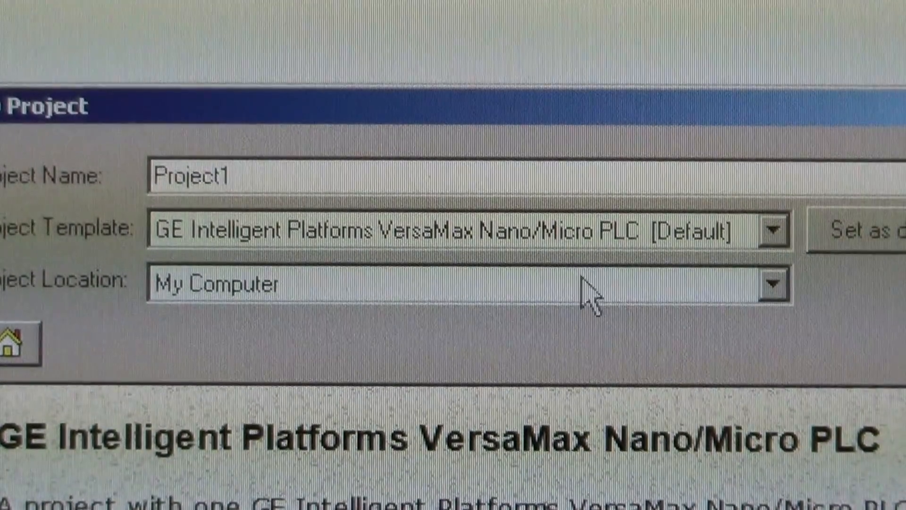
pyautogui.moveTo(780, 232)
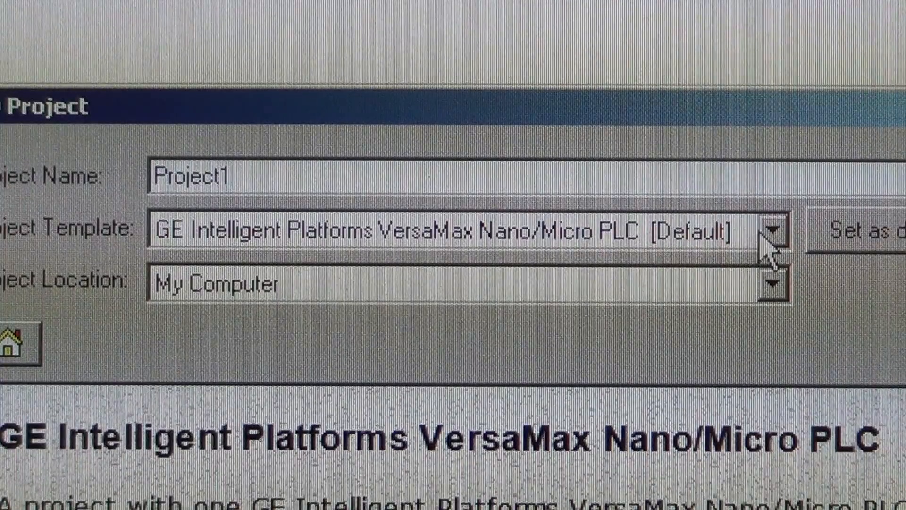
pyautogui.click(772, 230)
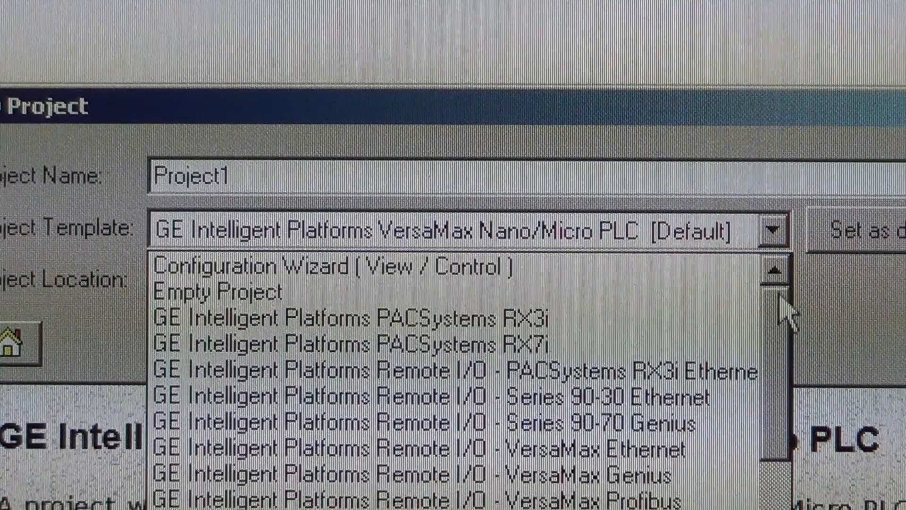
pyautogui.scroll(-3)
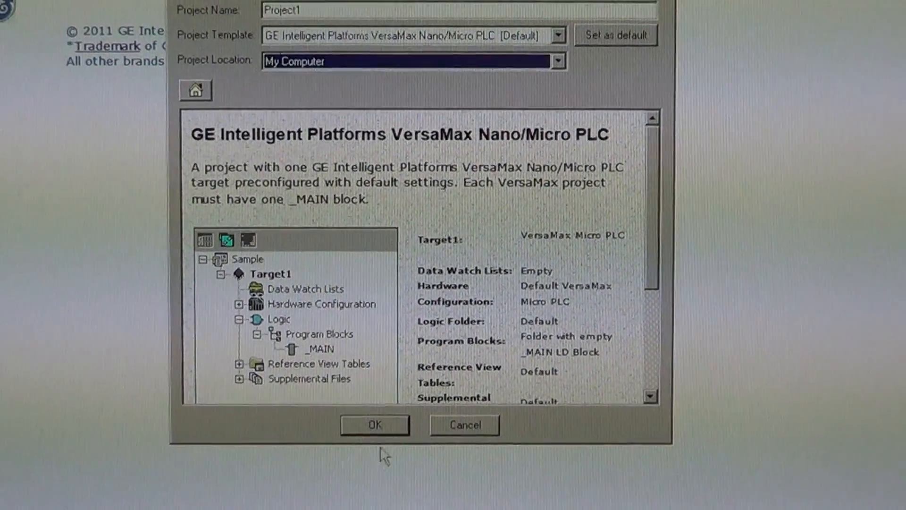
# Create Project1 and choose the Micro-28pt IC200UDR005/006 CPU from the catalog.
pyautogui.click(373, 425)
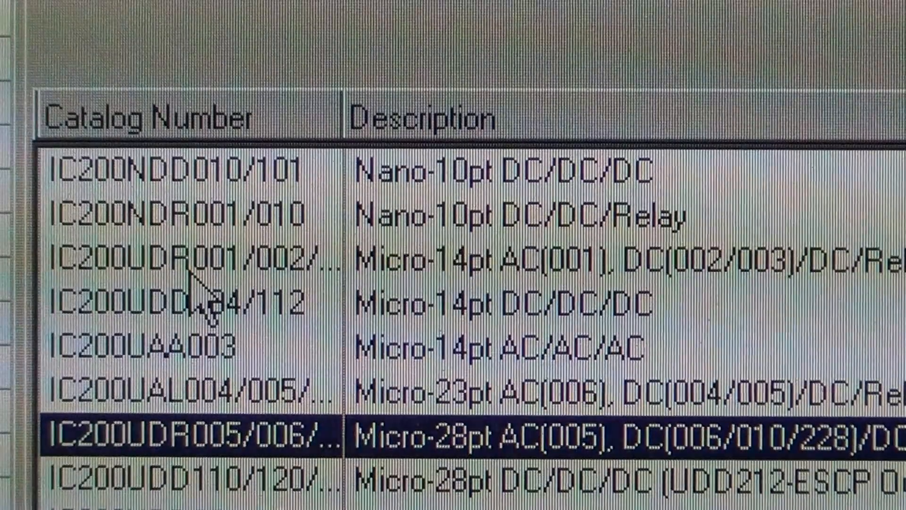
# Replace the CPU with Micro-28pt IC200UDR005/006, keeping the current CPU parameters.
pyautogui.click(197, 254)
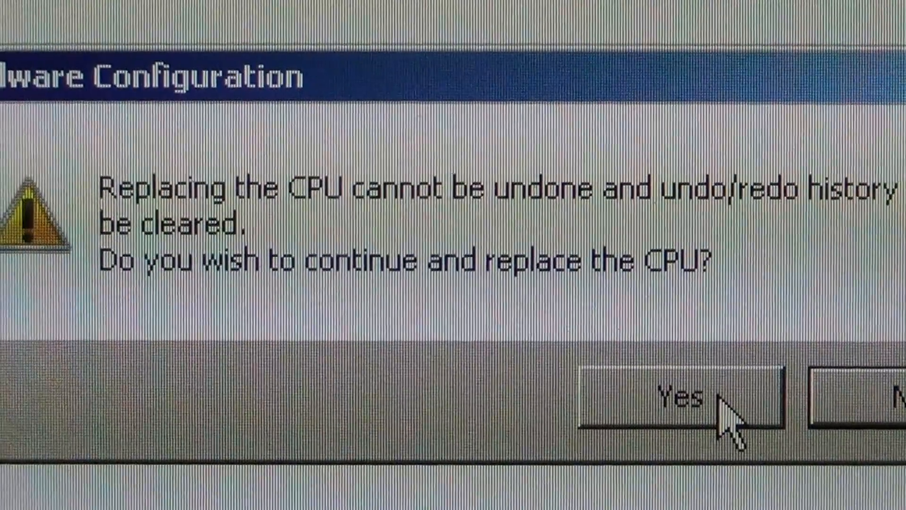
pyautogui.click(680, 397)
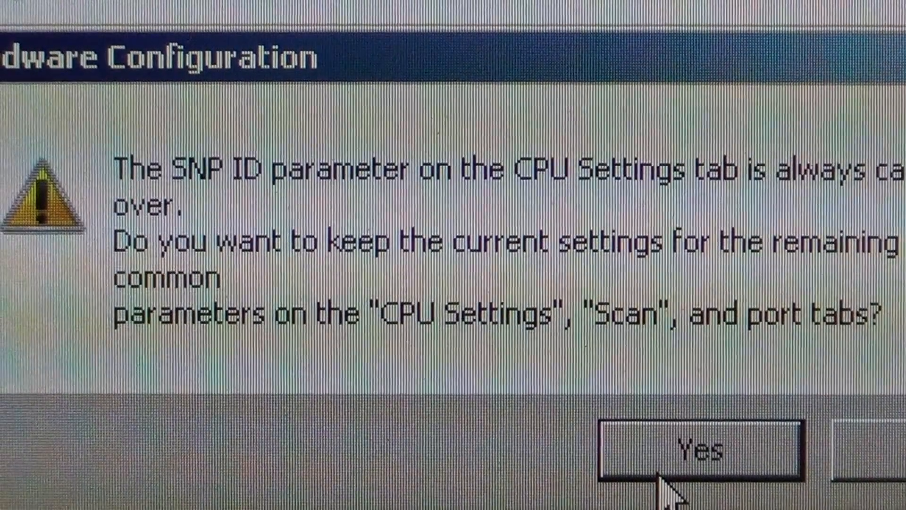
pyautogui.click(698, 449)
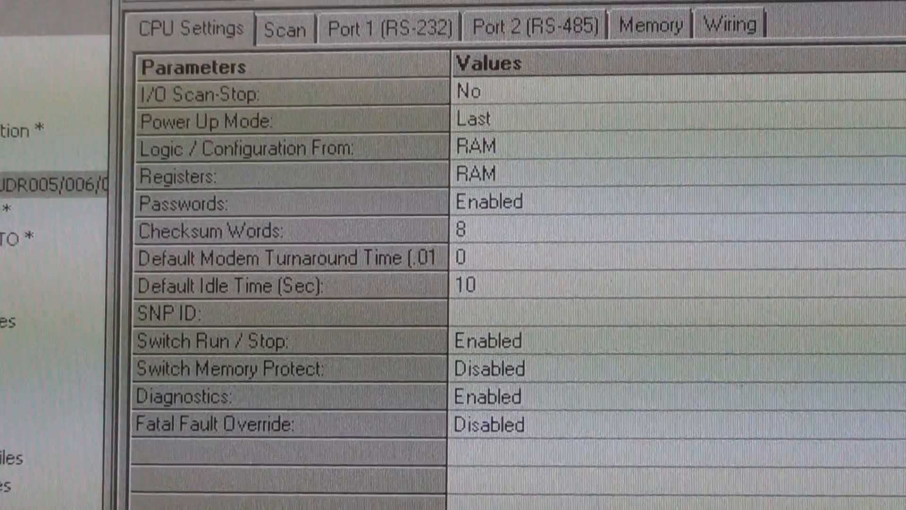
# Open the Enabled/Disabled chooser for the Passwords CPU setting.
pyautogui.doubleClick(489, 201)
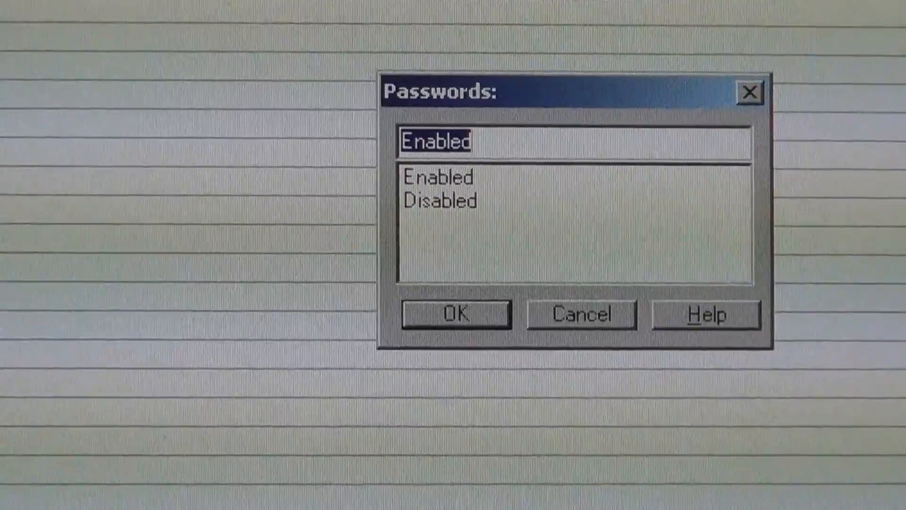